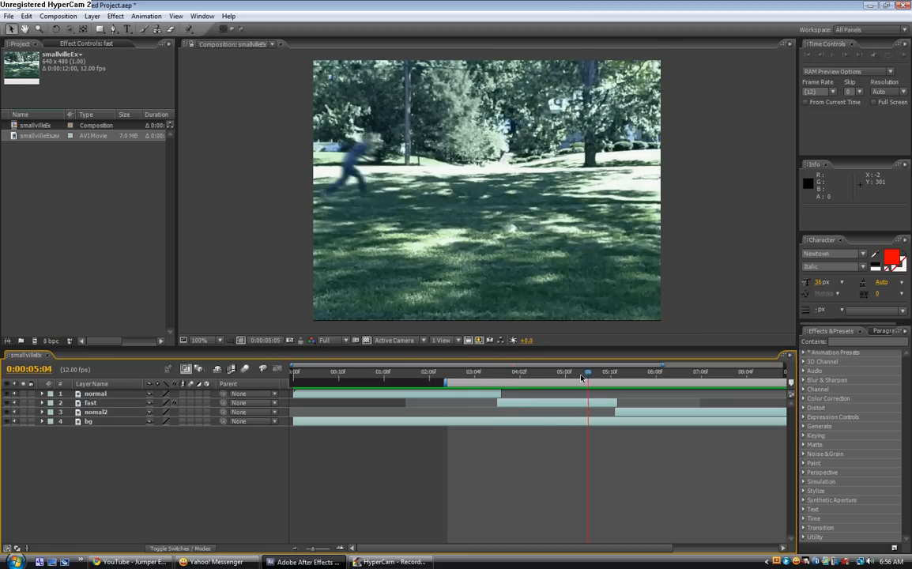
Step: Preview frames of the finished speed-run effect, including the blurred fast section
click(480, 372)
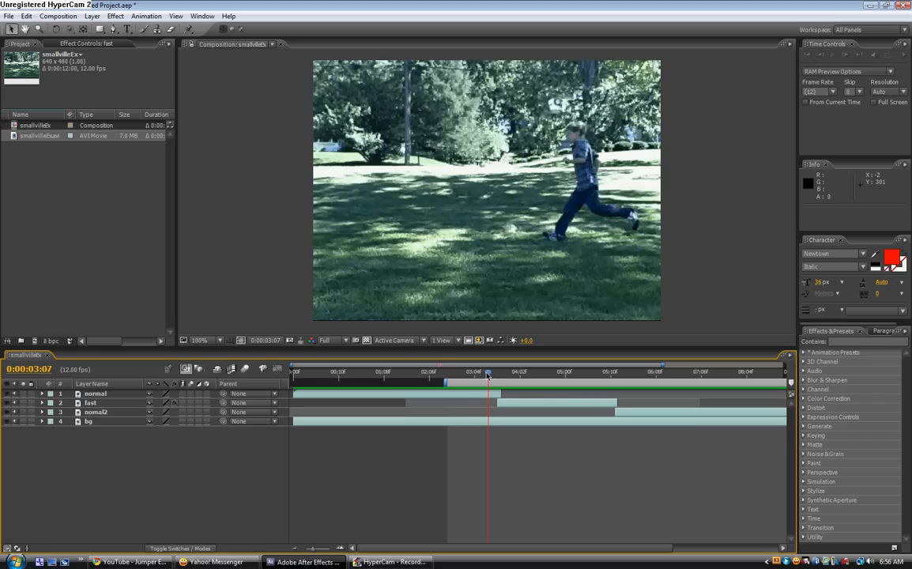
click(496, 371)
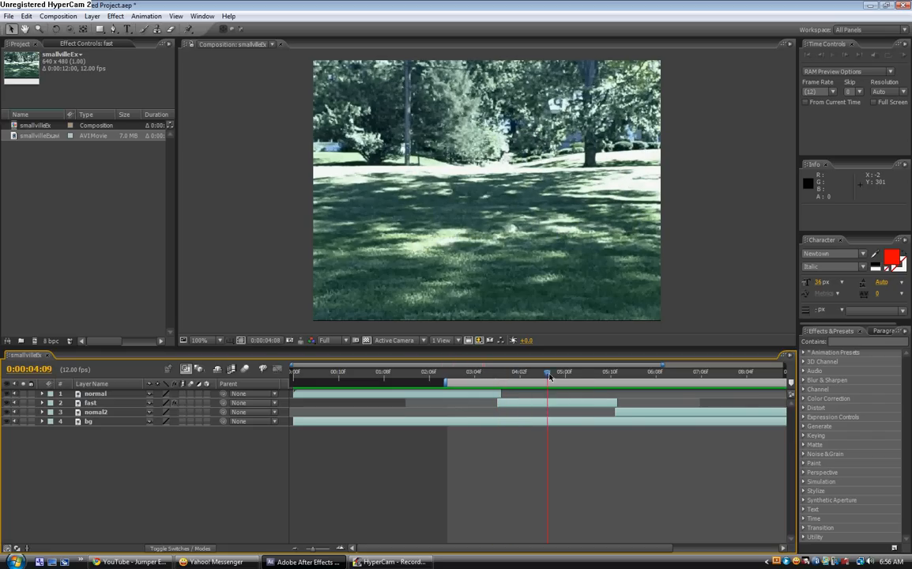
click(557, 371)
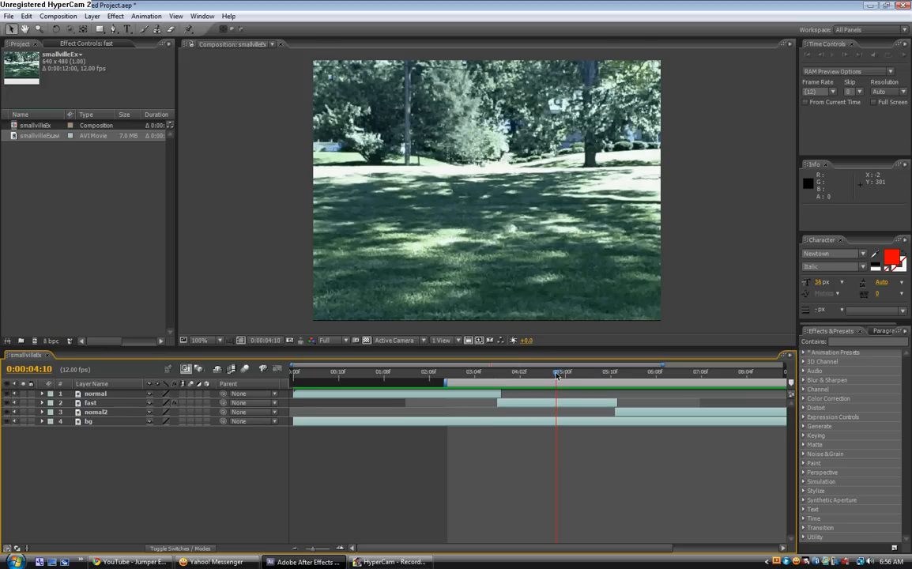
click(199, 340)
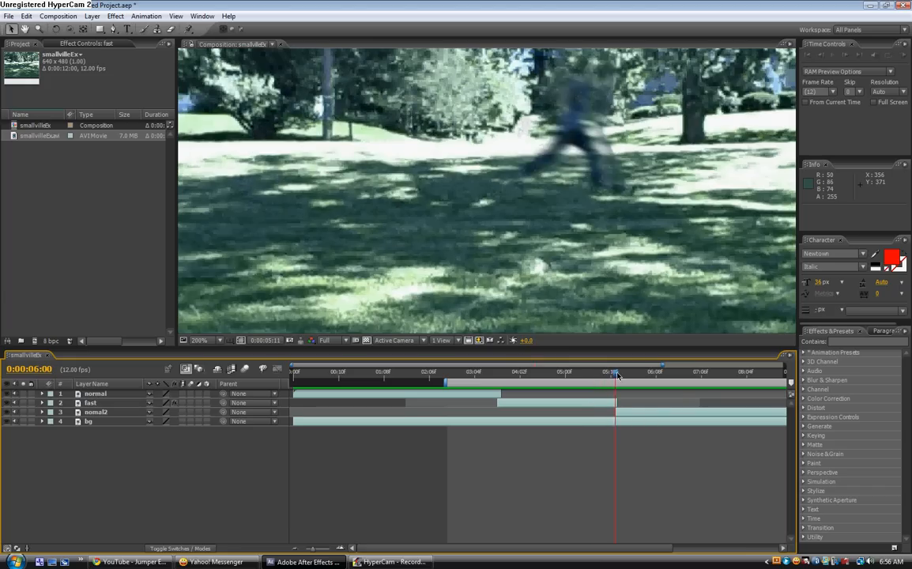
click(714, 372)
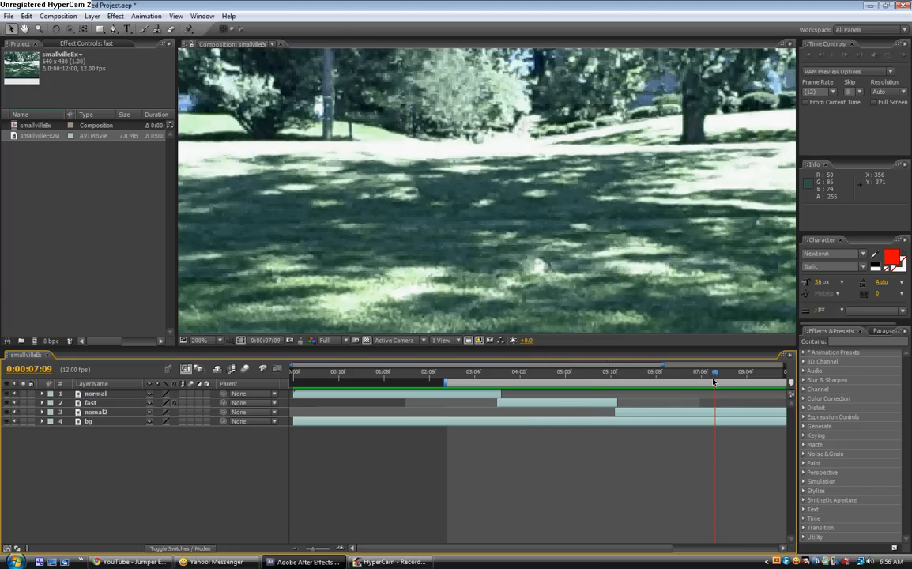
click(210, 340)
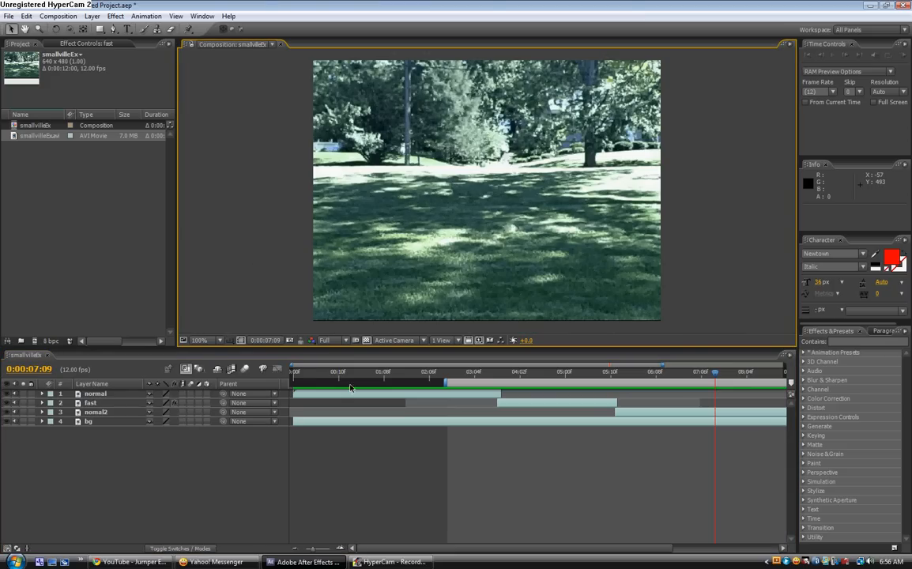
mouse_move(30, 213)
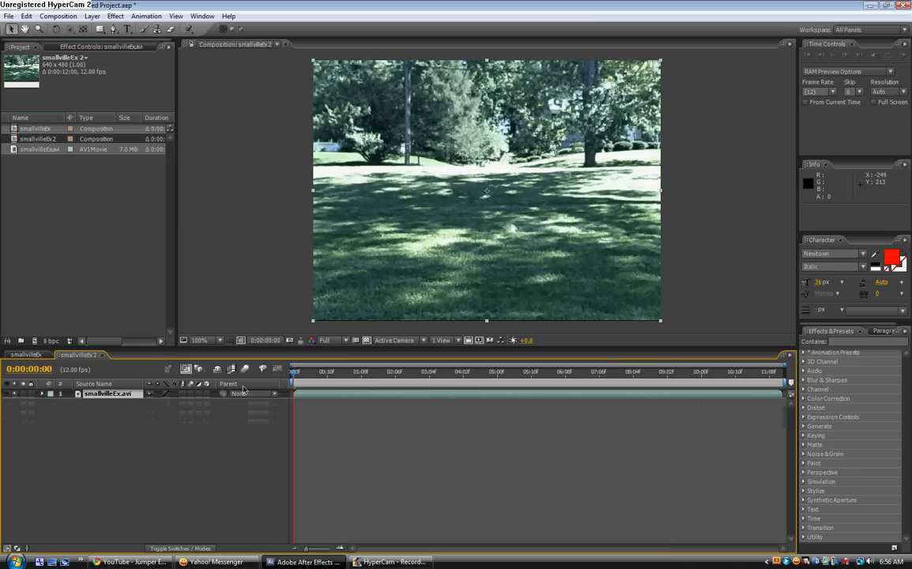
Step: In smallvilleEx2, duplicate the footage to four layers, renaming the second and third fast and normal2
click(330, 372)
text(normal)
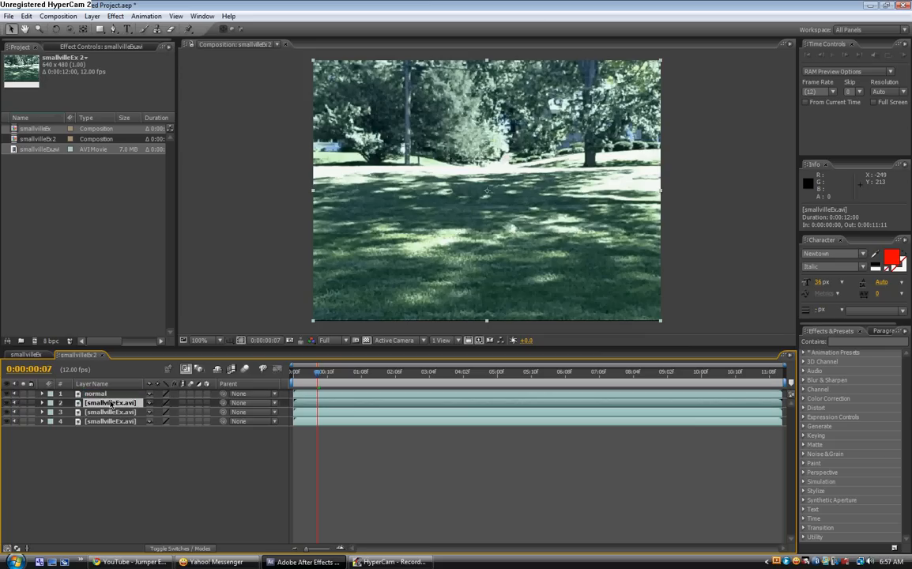
double_click(111, 403)
text(fast)
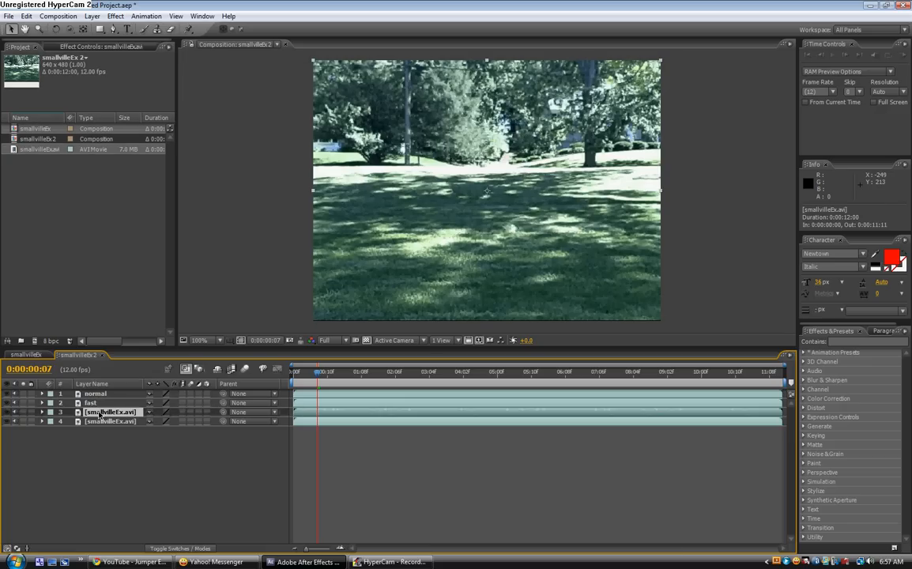
double_click(111, 412)
text(bg)
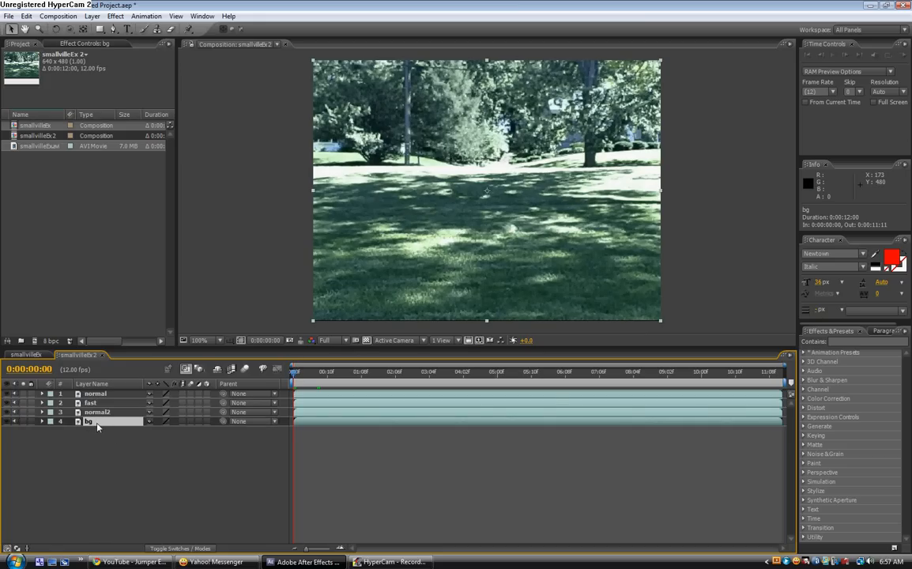
Step: Name the fourth layer bg and open its Time submenu from the context menu
right_click(88, 421)
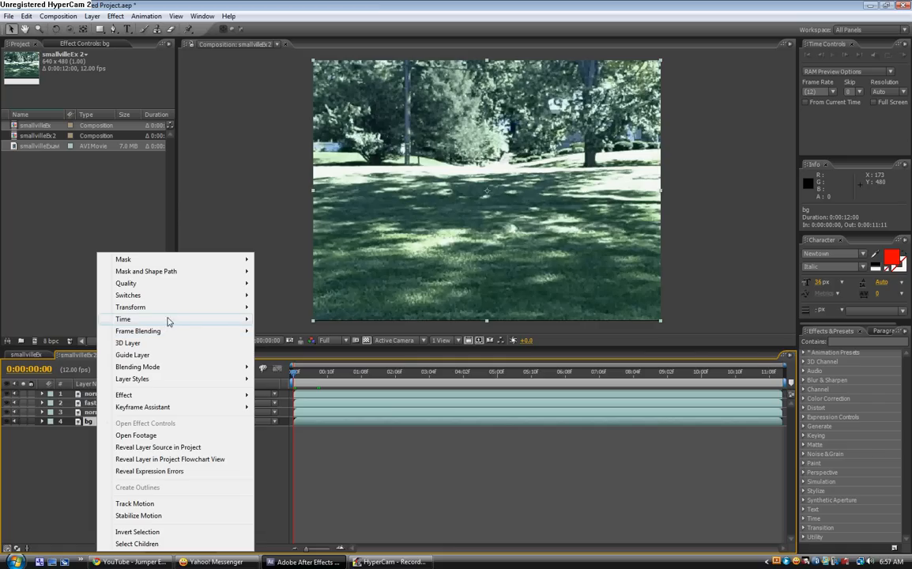
click(123, 319)
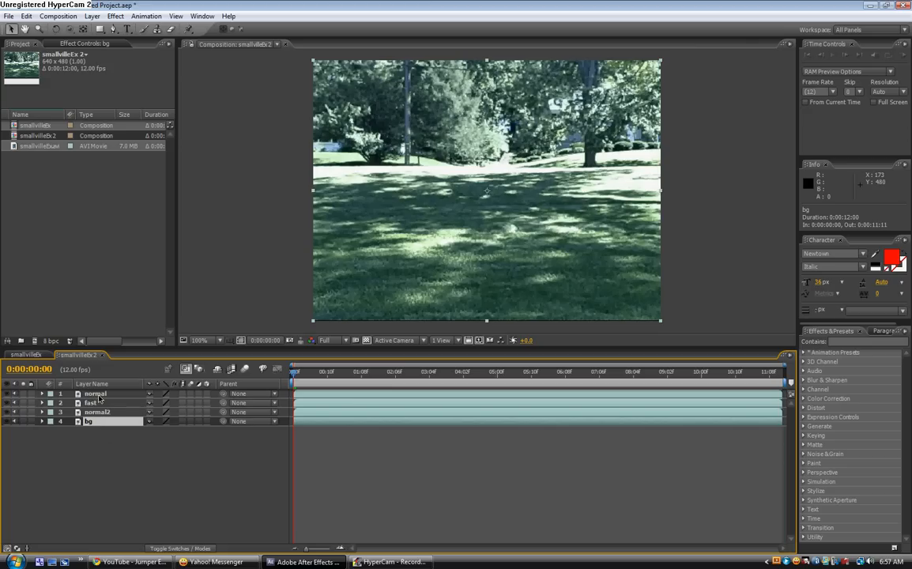
Step: End the normal layer at 0:00:03:08 and start the fast layer there
click(95, 394)
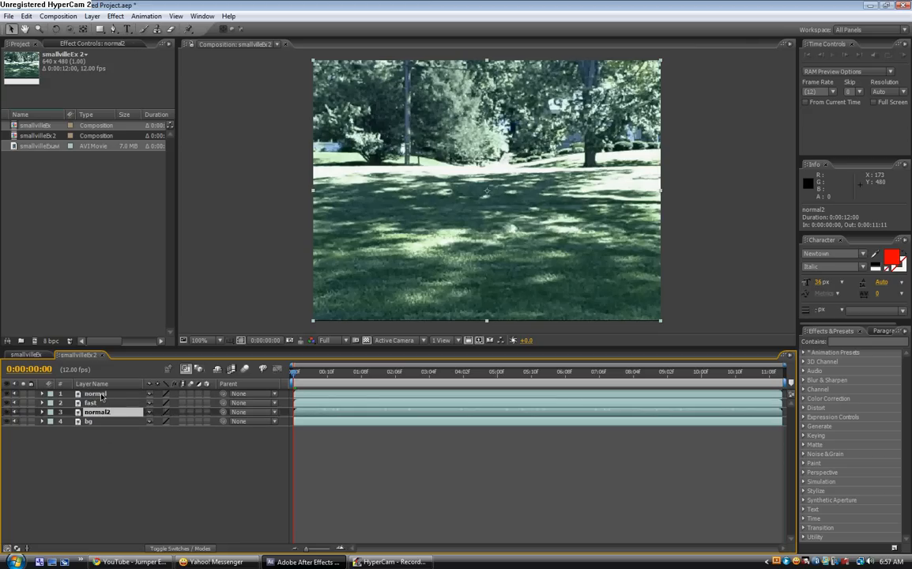
click(95, 394)
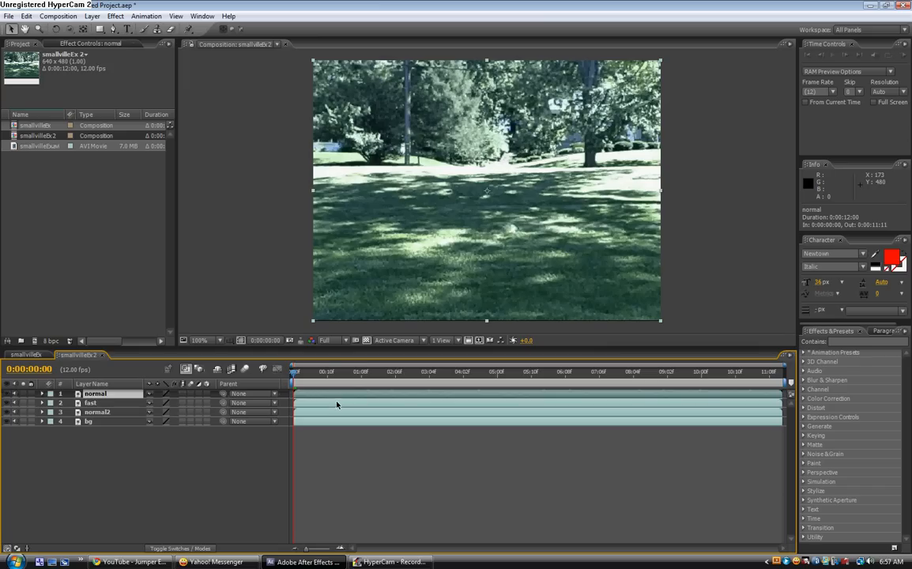
click(393, 371)
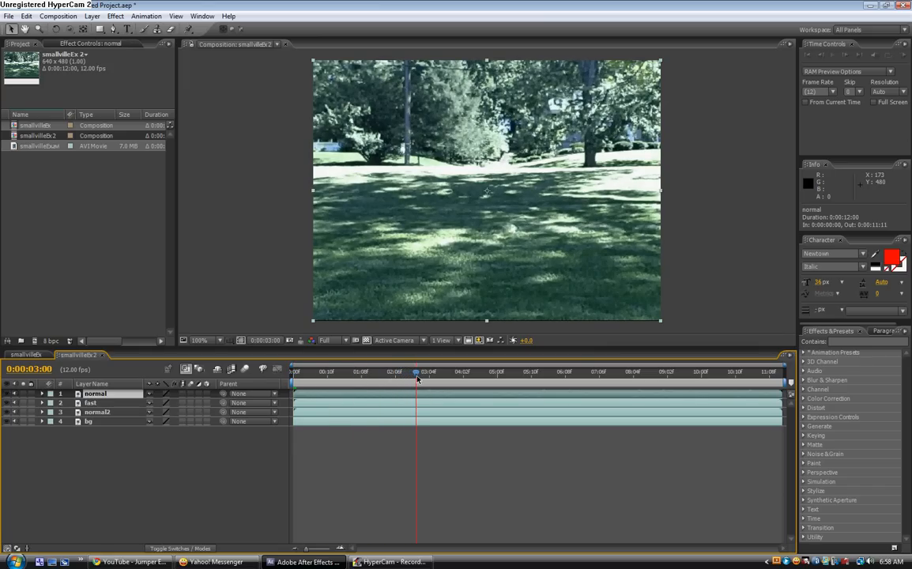
drag(417, 372, 443, 371)
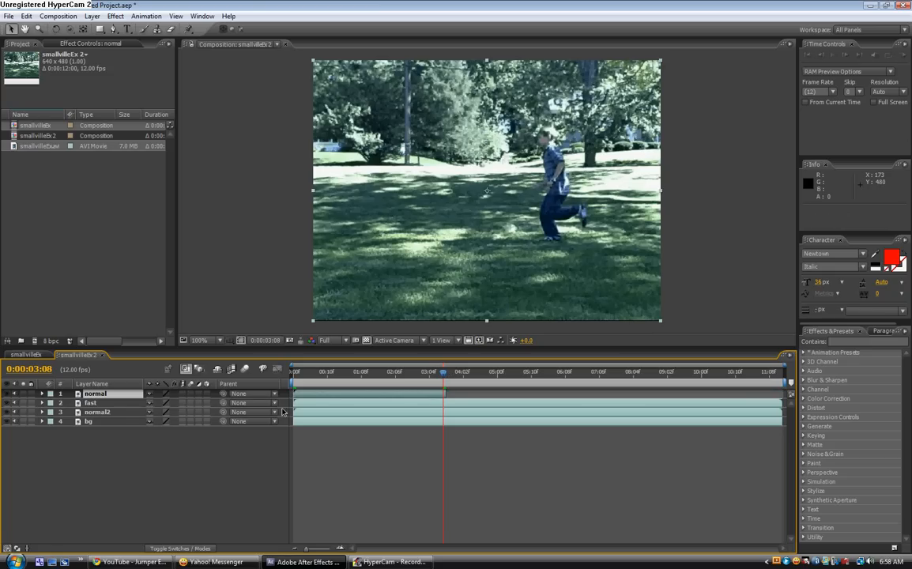
click(90, 403)
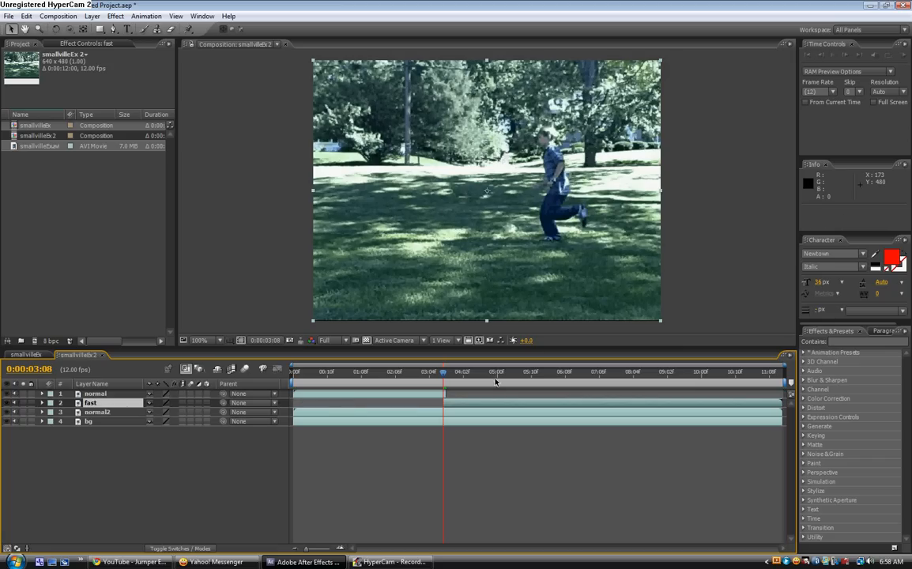
Step: Trim the fast layer to end around 0:00:08:08, where normal2 begins
click(537, 371)
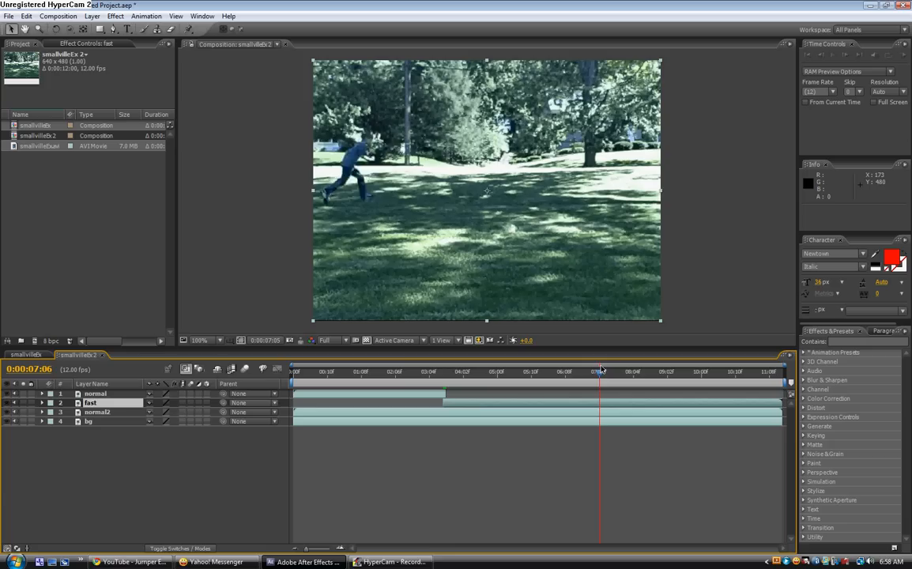
click(647, 372)
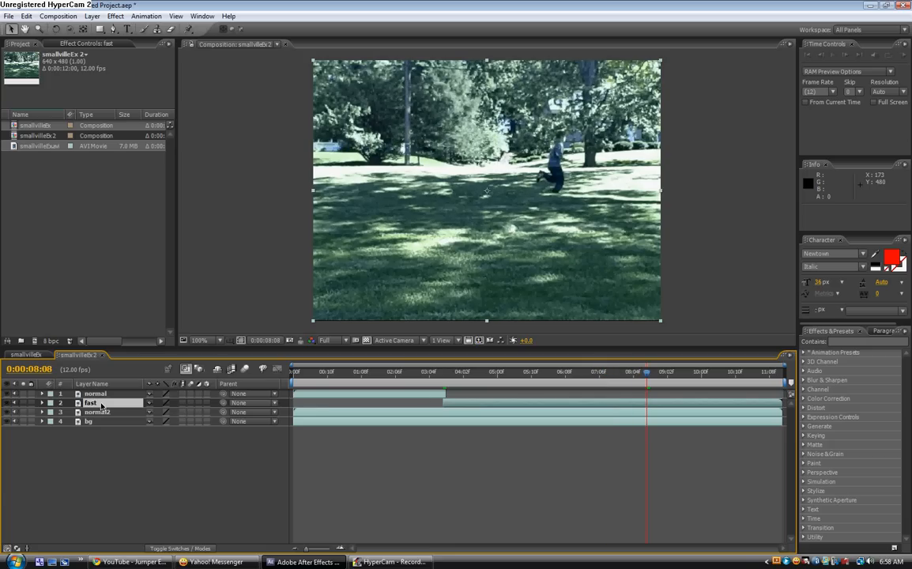
click(90, 403)
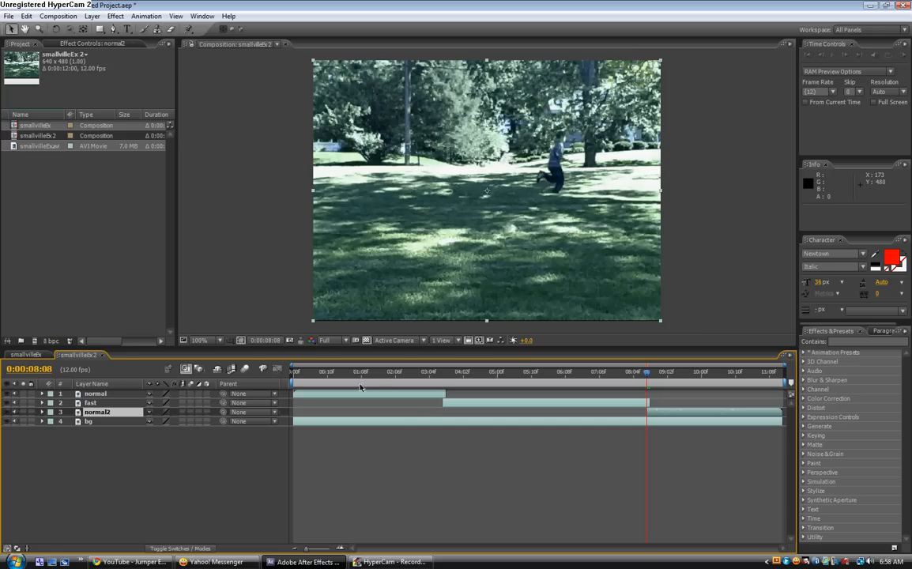
Step: Scrub around both cut points to check the normal-to-fast transitions
click(419, 371)
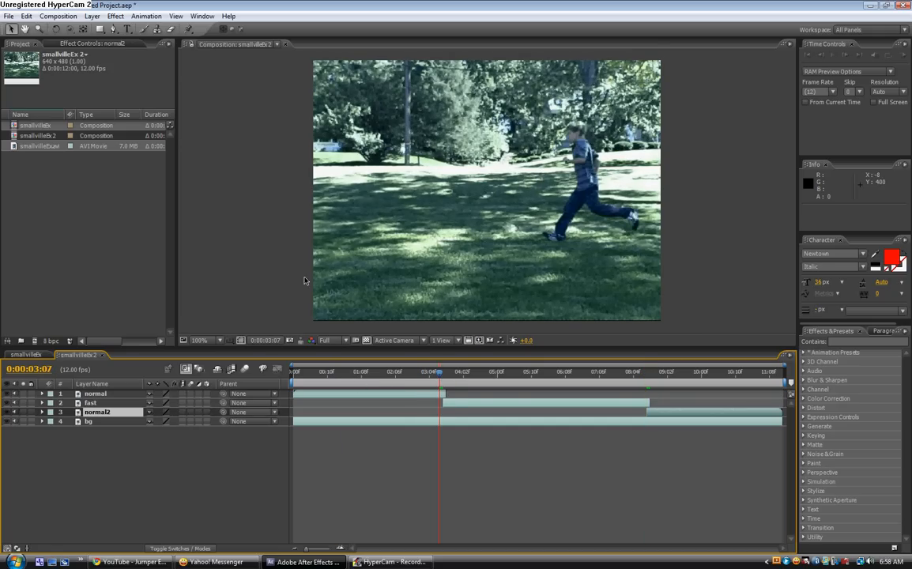
click(443, 371)
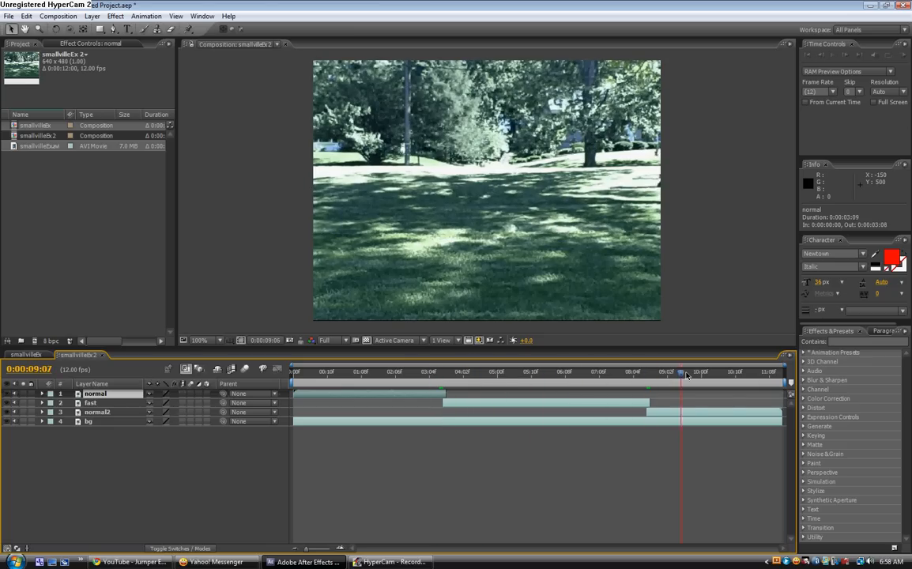
click(597, 372)
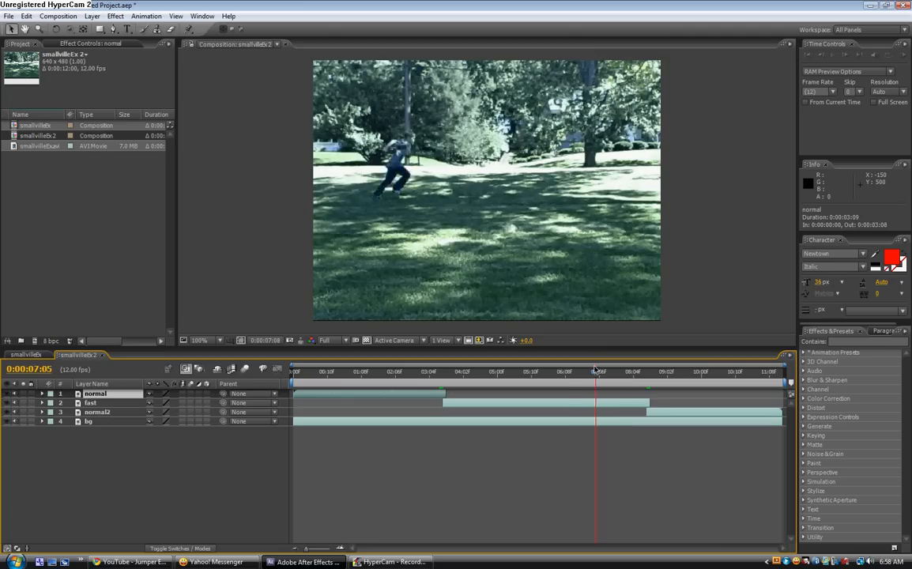
click(434, 371)
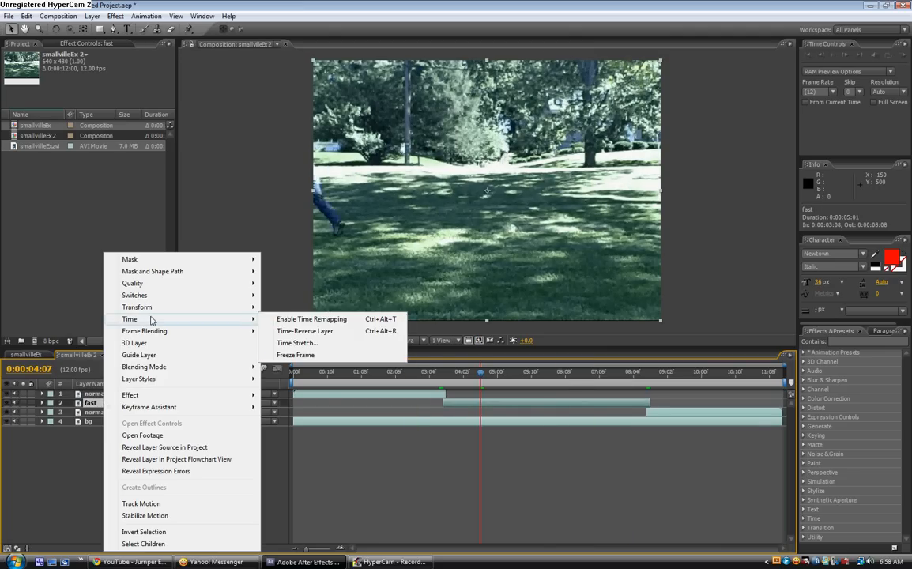
mouse_move(297, 343)
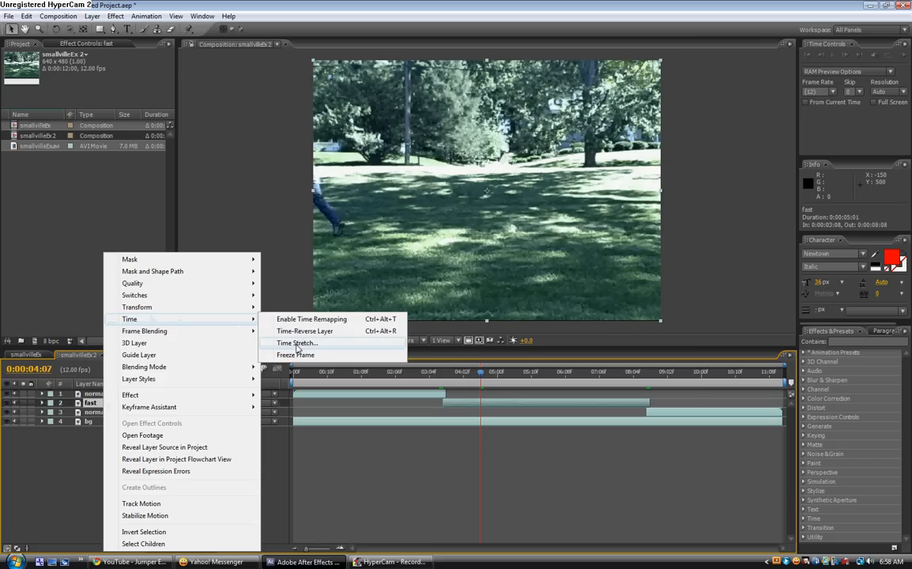
Step: Time-stretch the fast layer to a 45% stretch factor
click(296, 342)
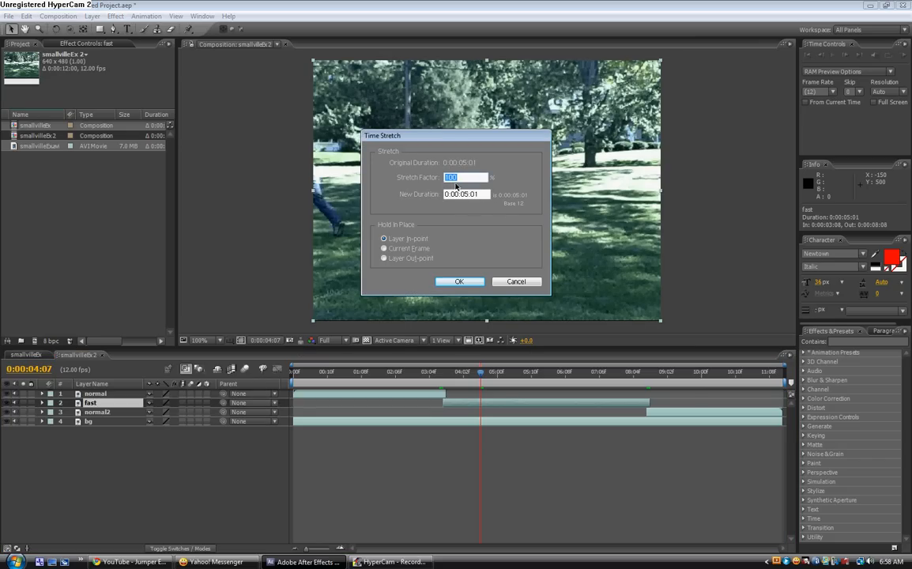
mouse_move(475, 190)
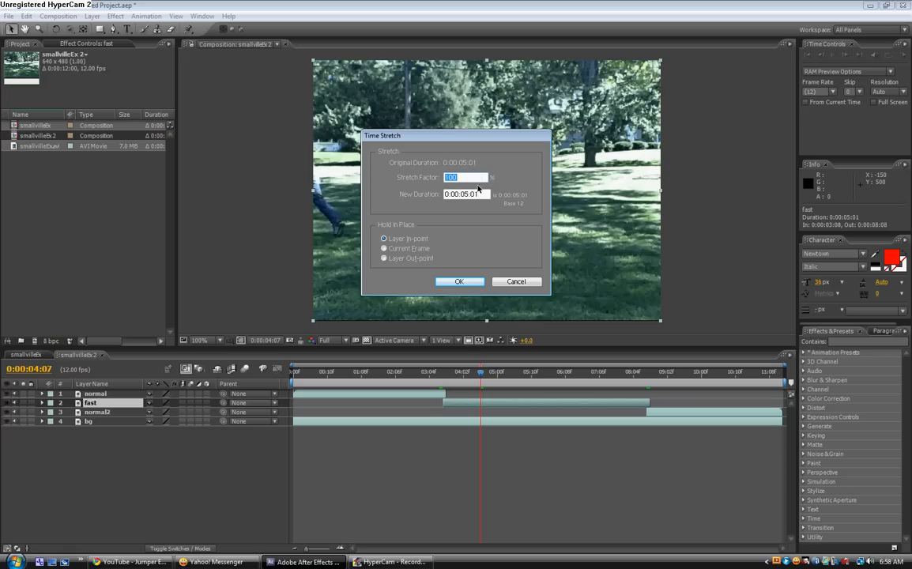
mouse_move(445, 203)
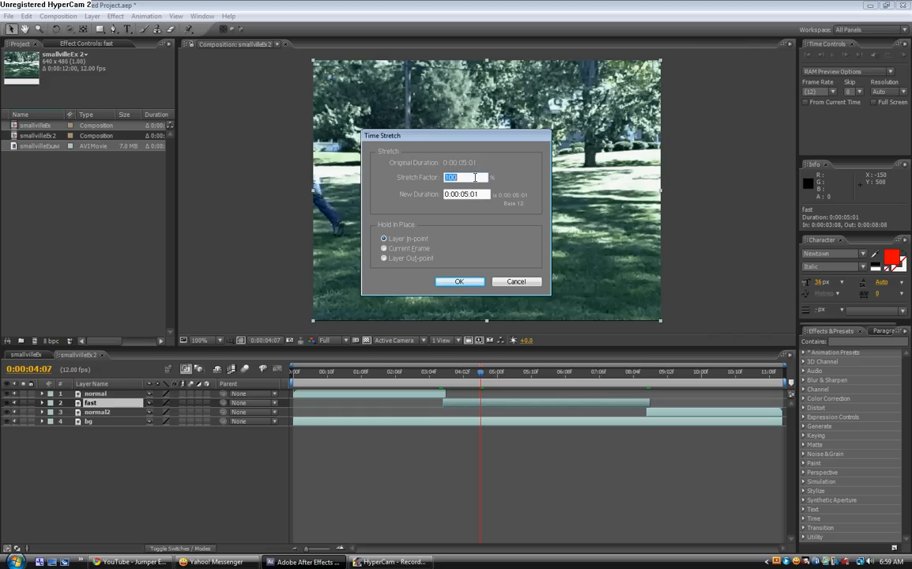
text(45)
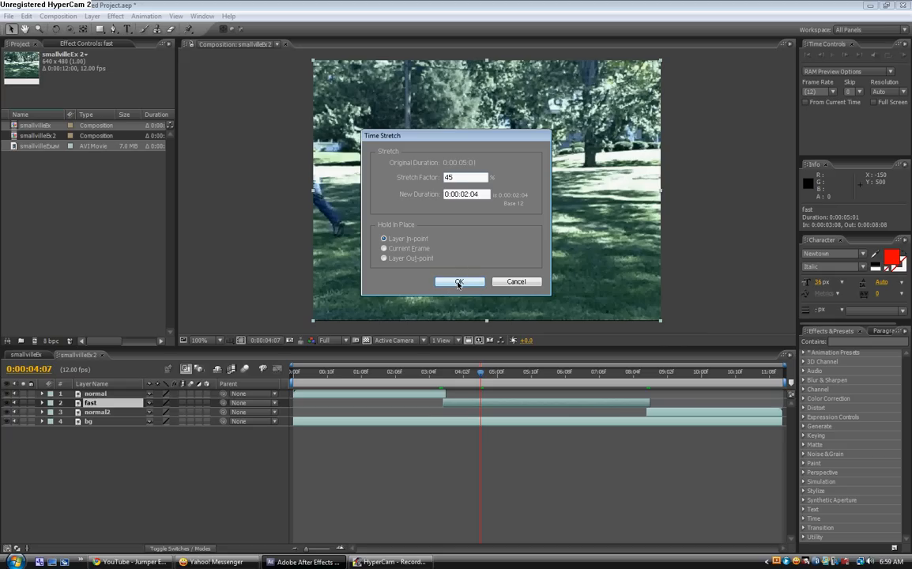
click(460, 281)
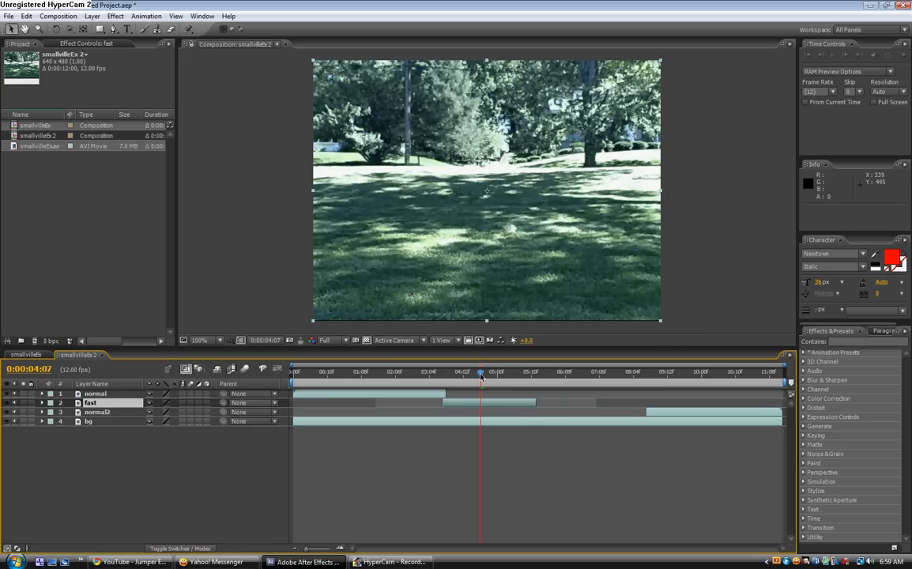
Step: Move normal2 to start at 0:00:05:11 after the fast layer, preview, and deselect layers
click(473, 372)
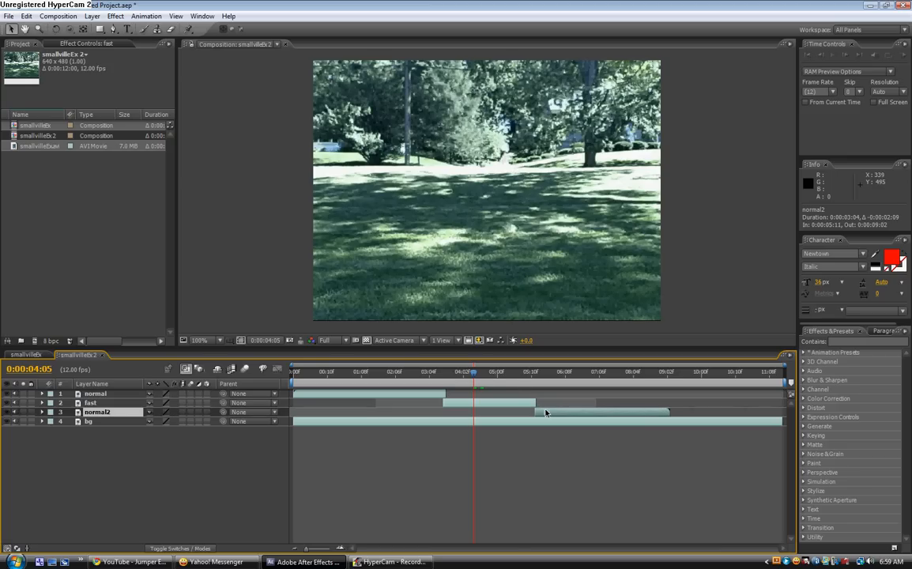
click(528, 372)
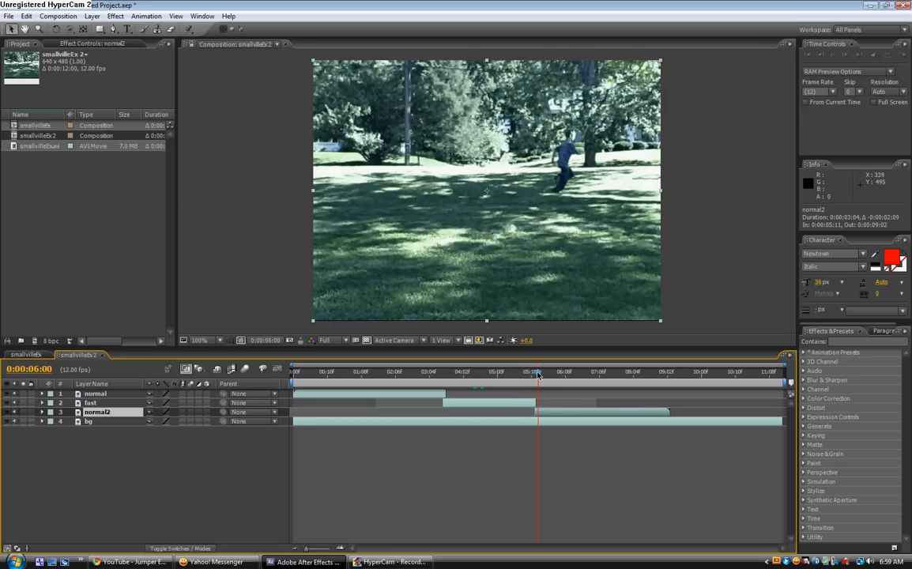
click(647, 372)
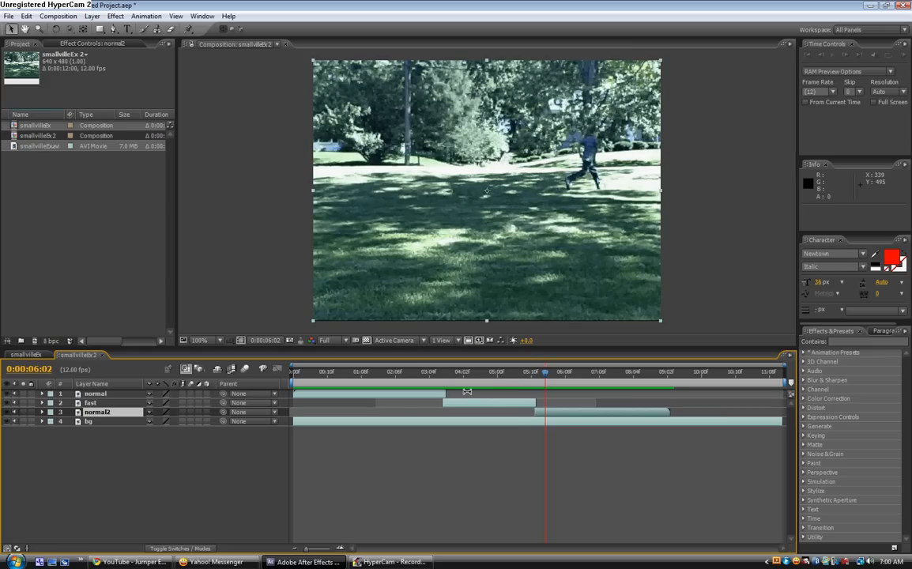
click(474, 372)
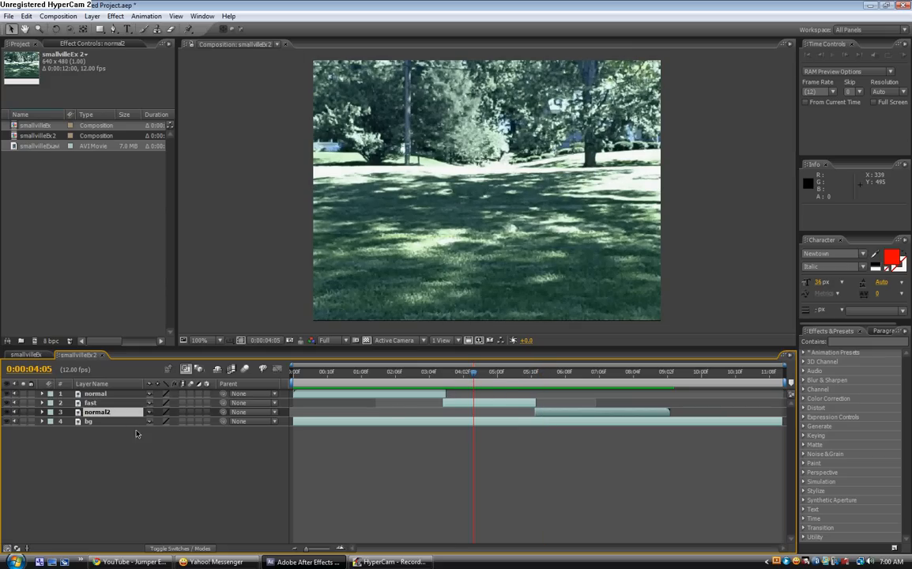
click(90, 403)
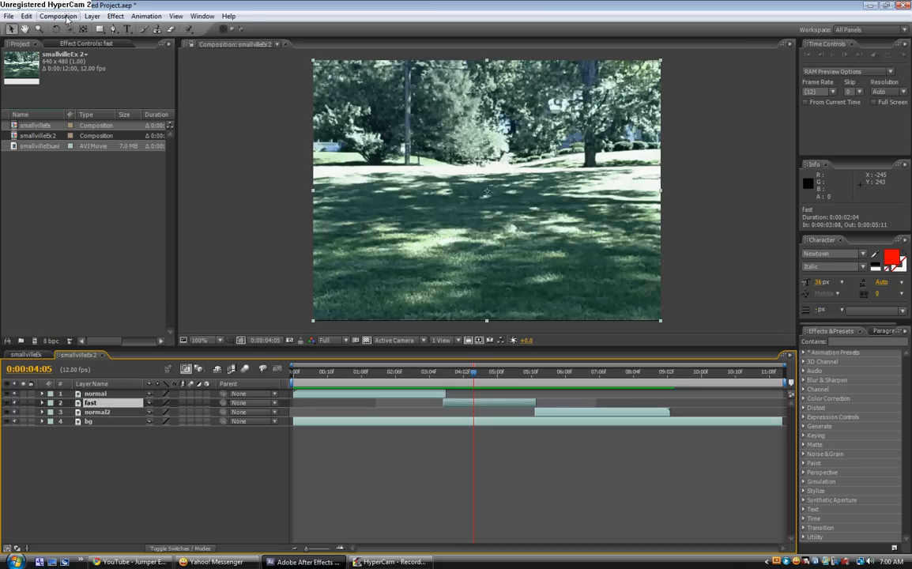
Step: Apply Blur & Sharpen > Directional Blur to the fast layer
click(115, 16)
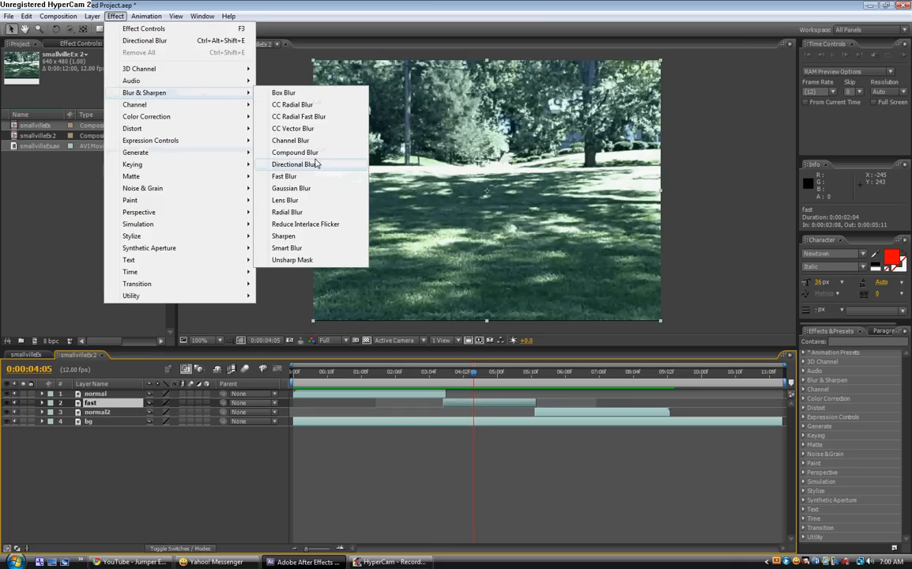
click(295, 165)
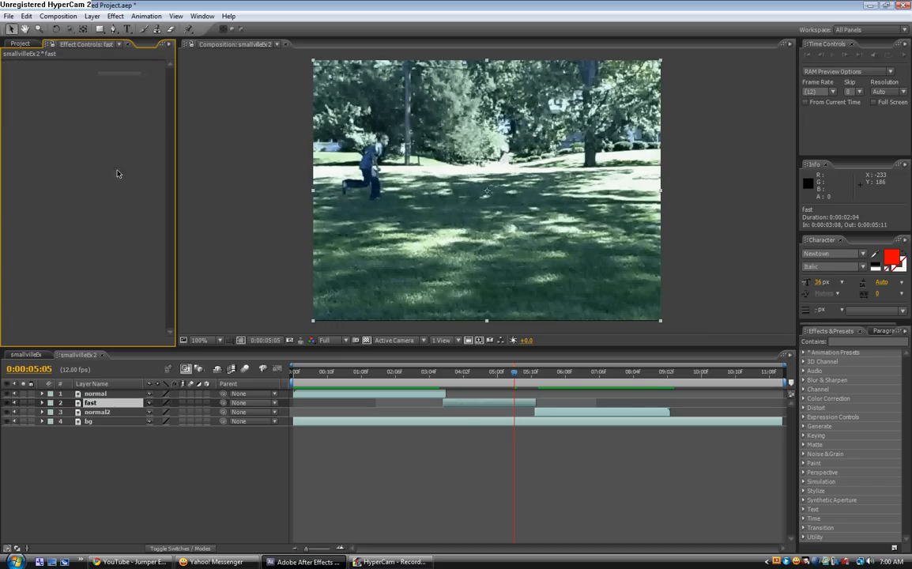
mouse_move(320, 451)
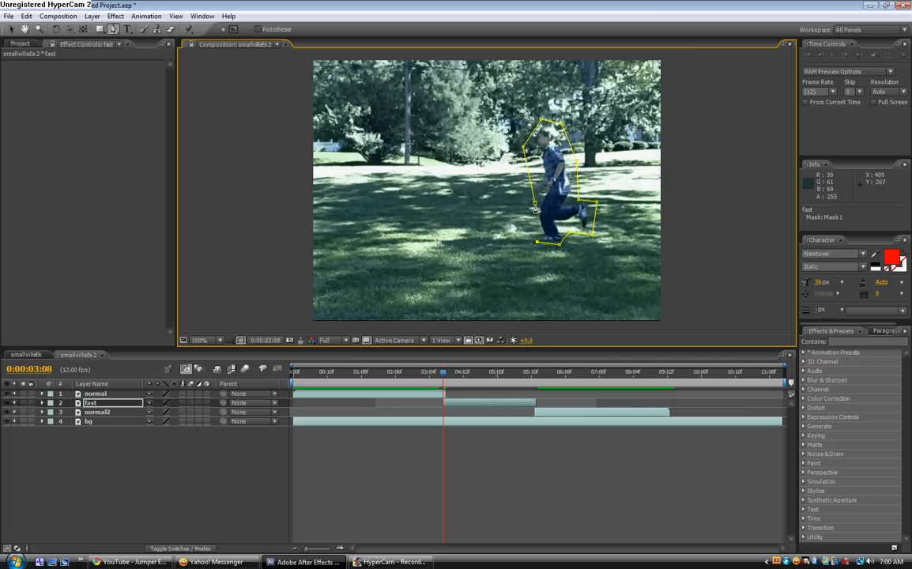
mouse_move(577, 230)
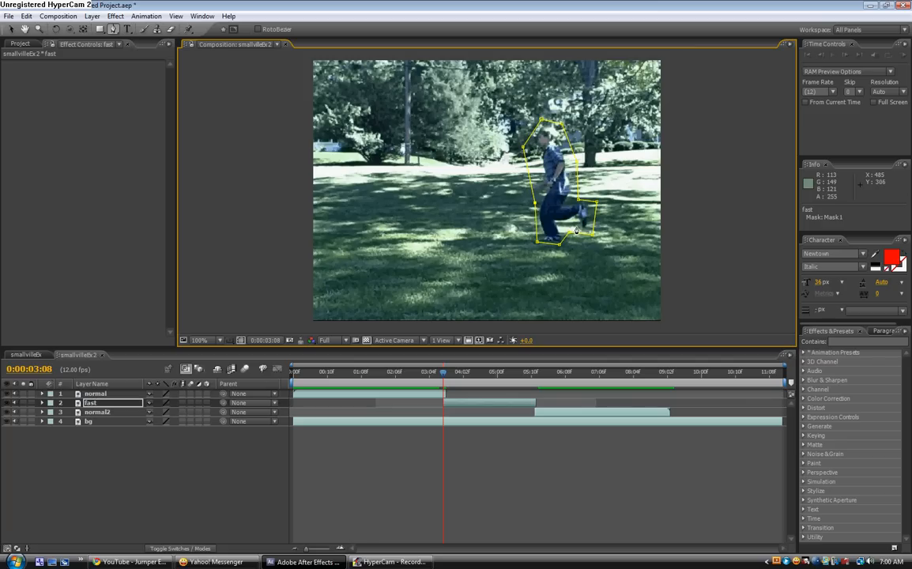
mouse_move(581, 181)
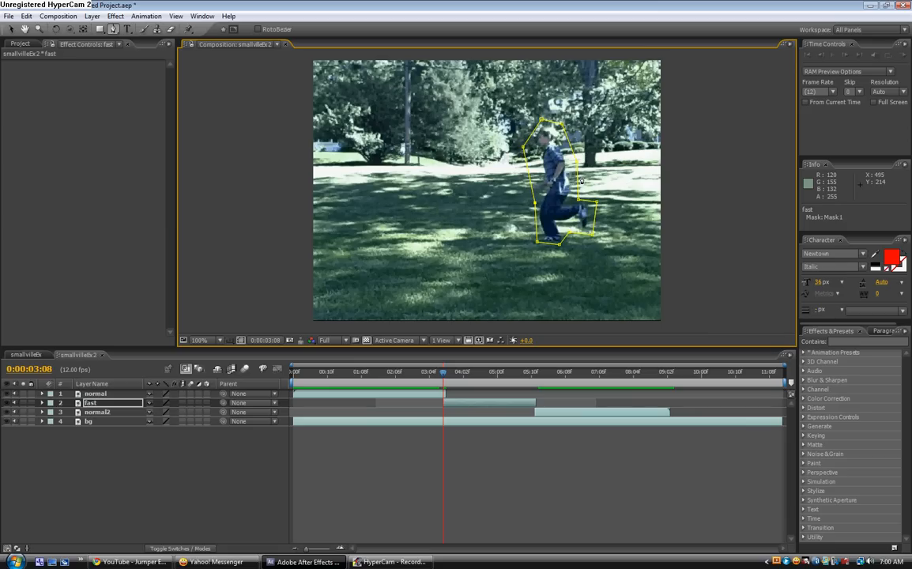
mouse_move(579, 237)
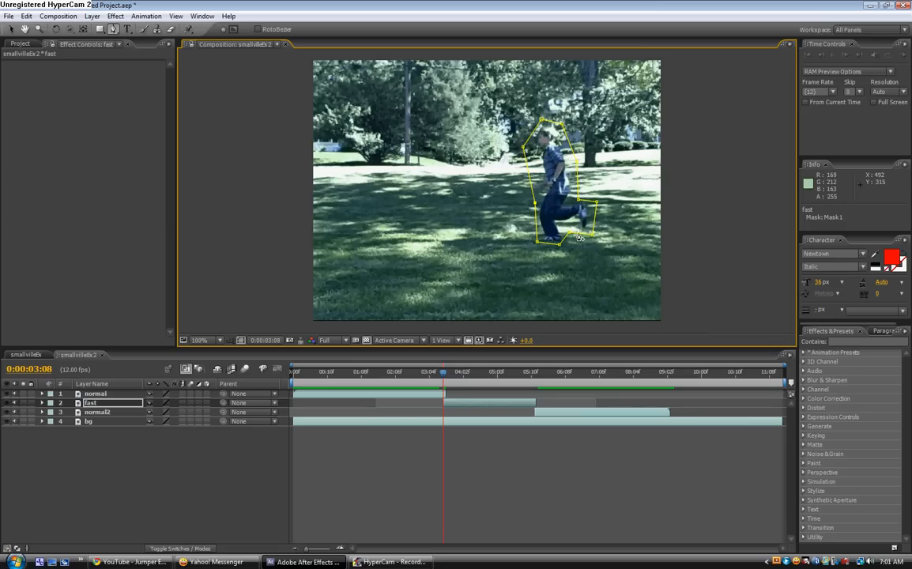
mouse_move(536, 205)
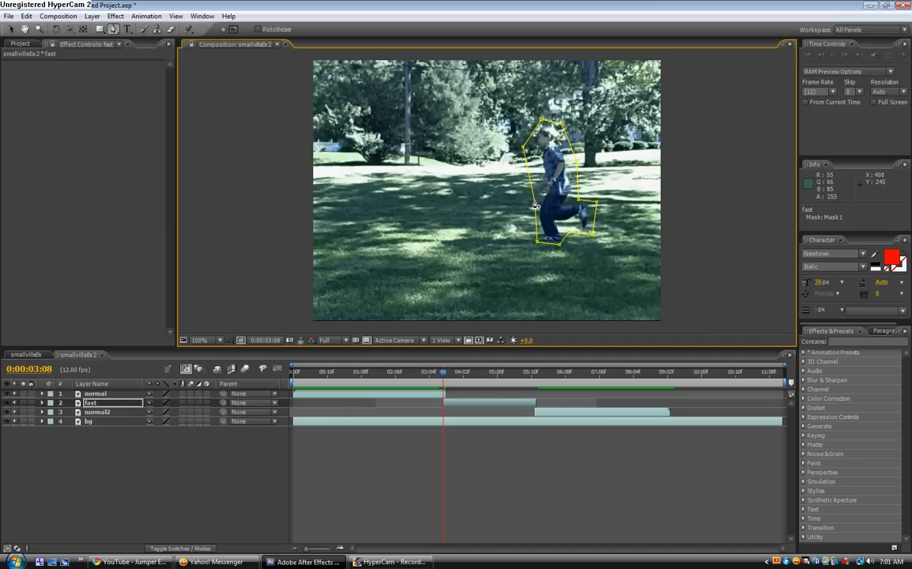
mouse_move(570, 212)
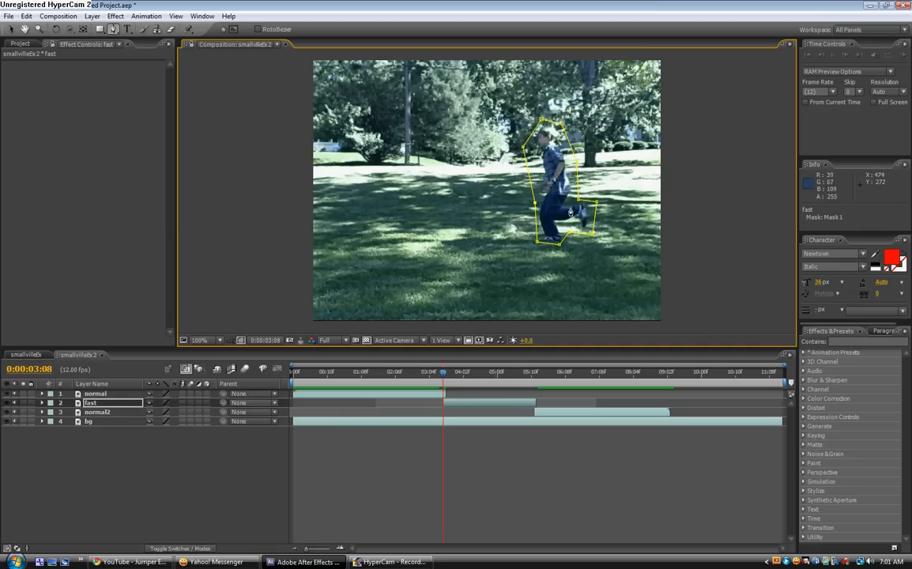
Step: Set a Mask Path keyframe at 0:00:03:08 for the runner mask on the fast layer
click(91, 403)
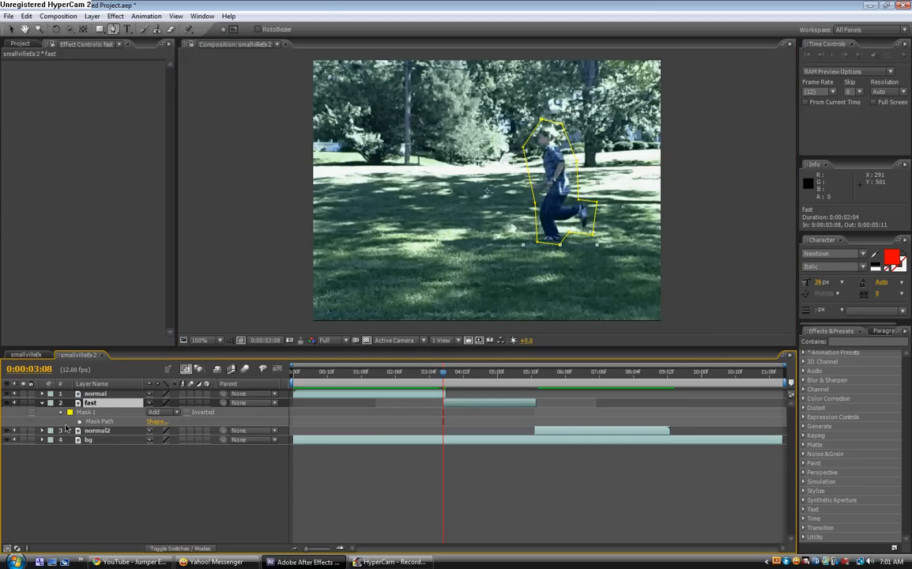
click(86, 412)
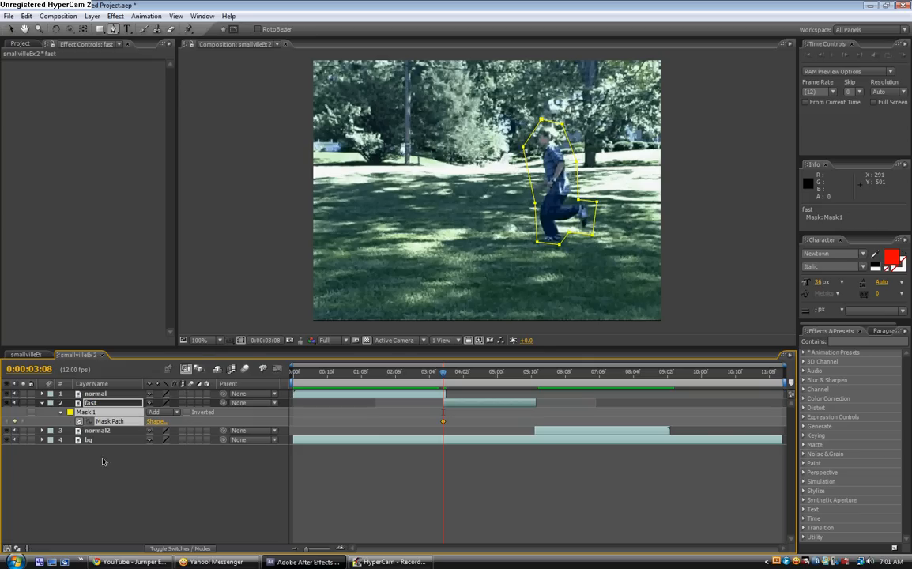
click(41, 403)
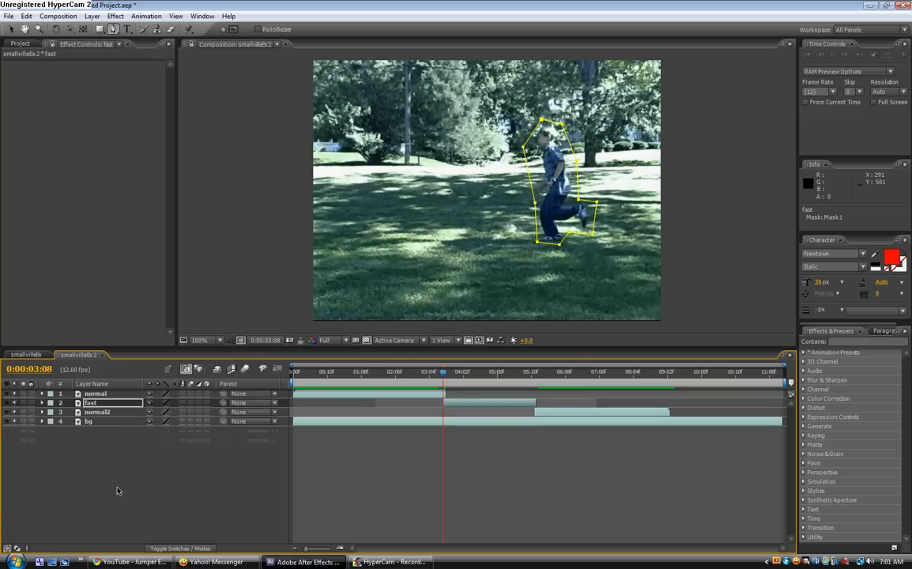